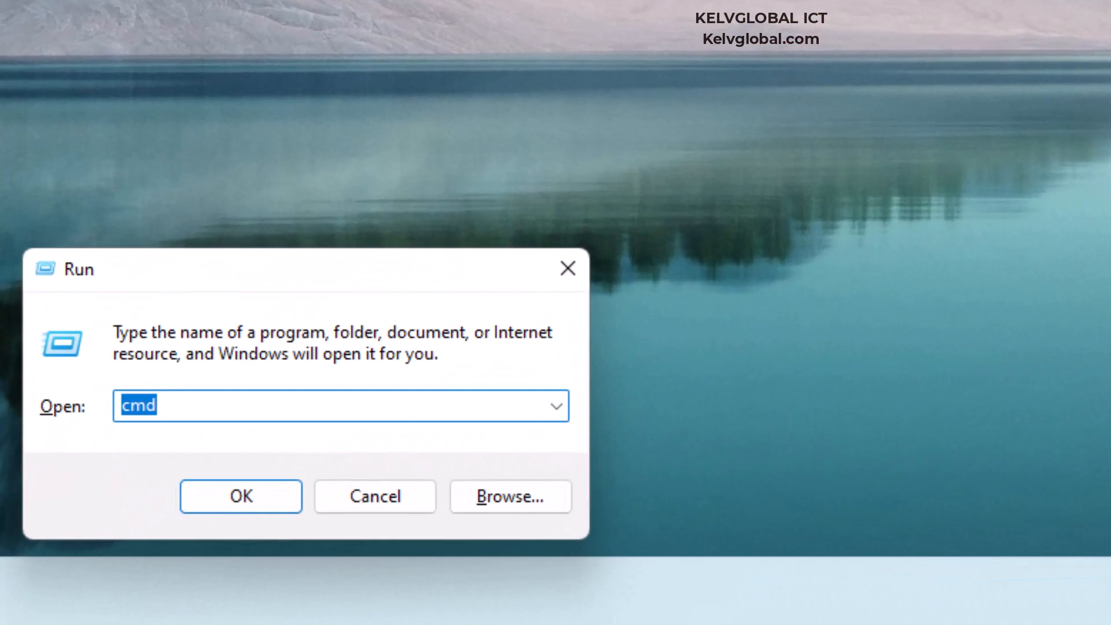
Step: Launch the Malicious Software Removal Tool (mrt) from the Run dialog
left_click(241, 495)
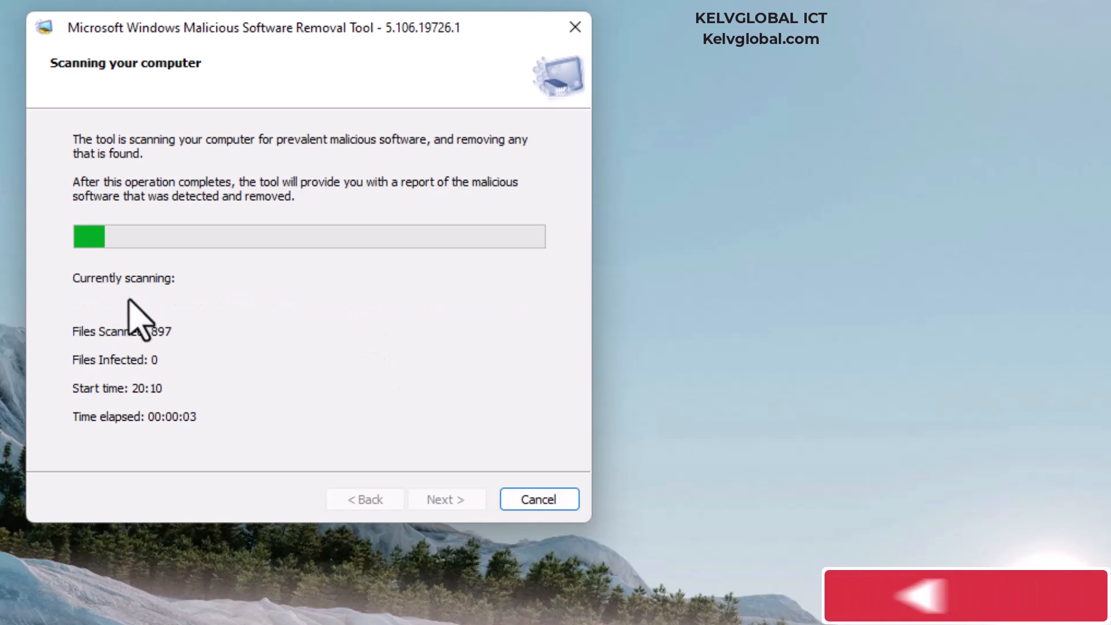